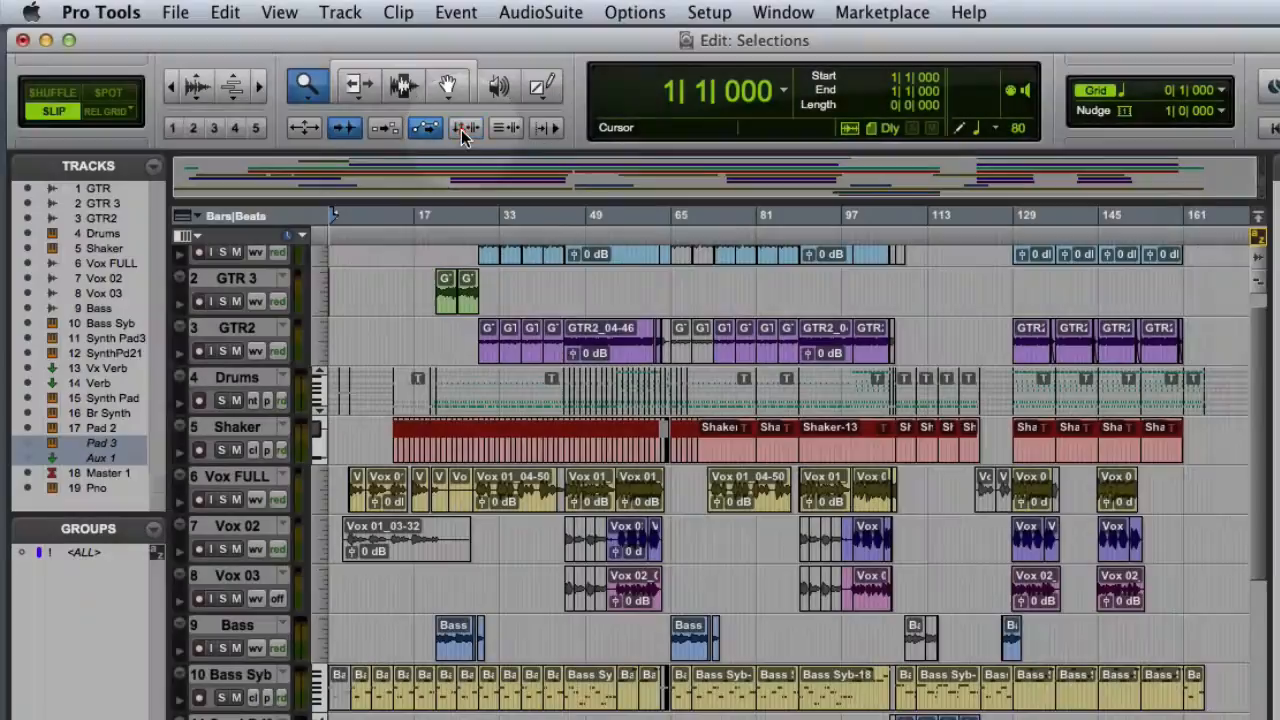
# Select a time range of roughly bars 45 to 90 across the upper tracks with the Selector.
pyautogui.click(464, 128)
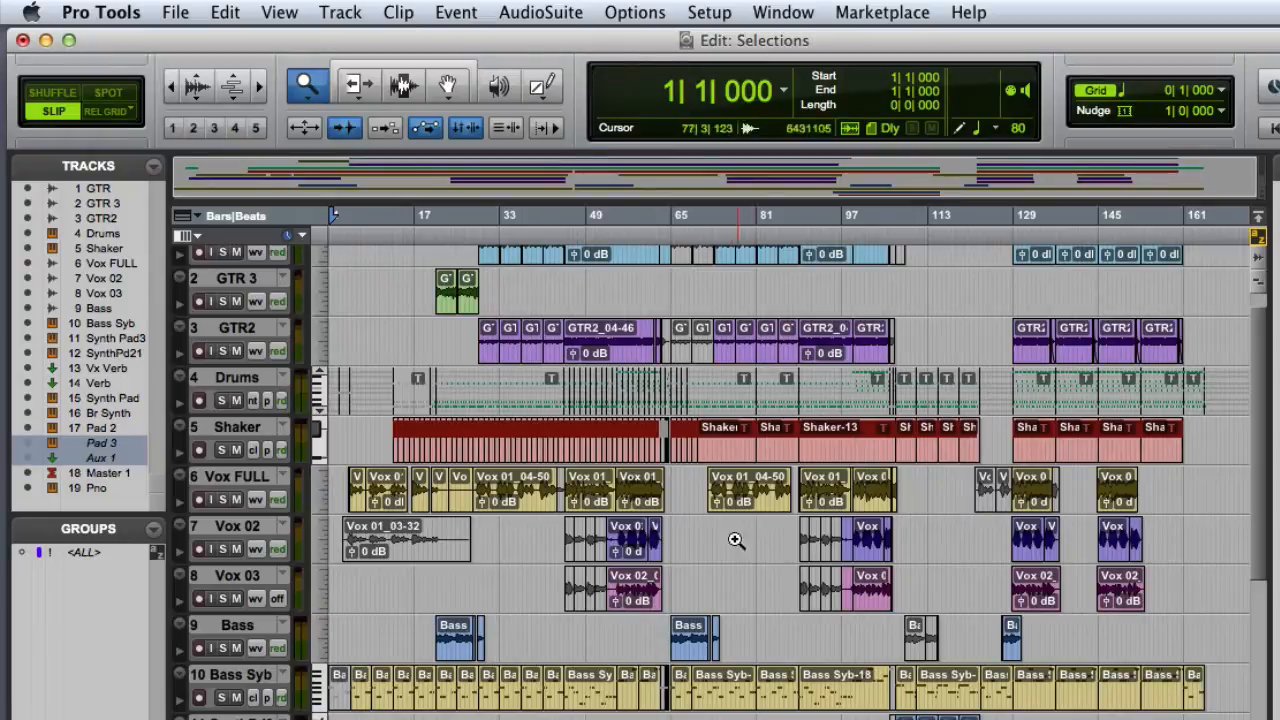
pyautogui.click(630, 216)
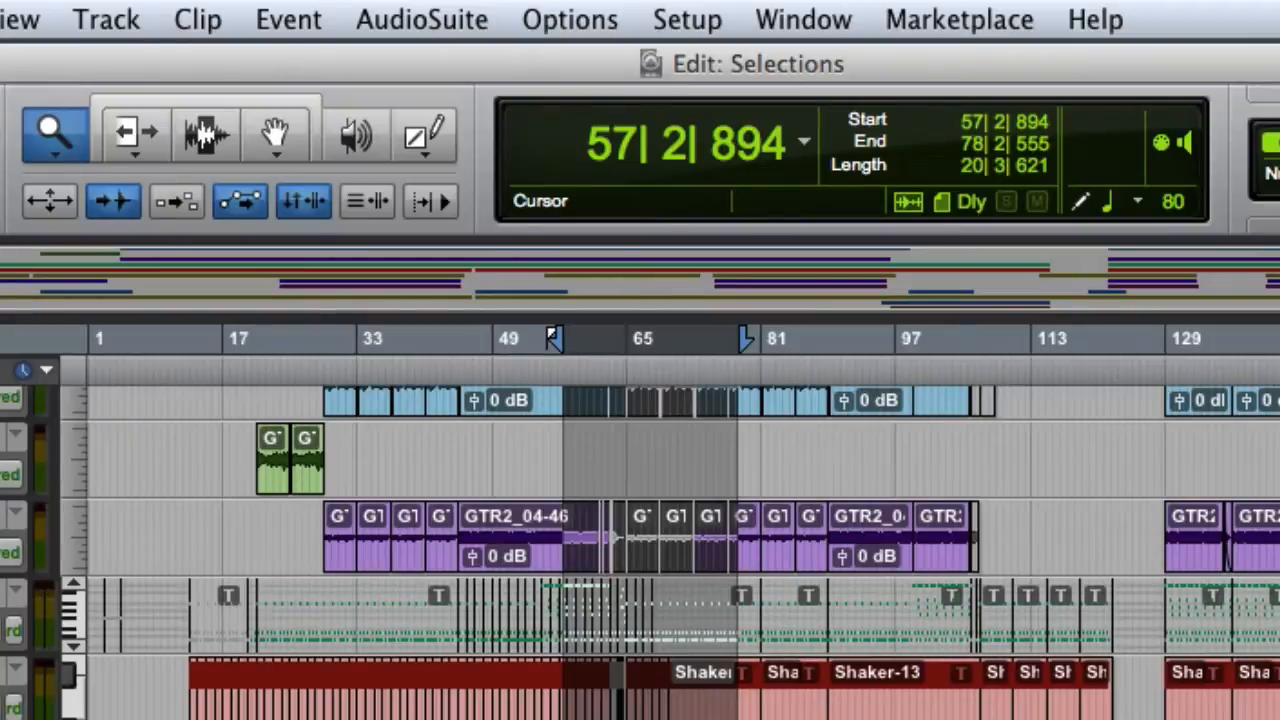
pyautogui.click(936, 144)
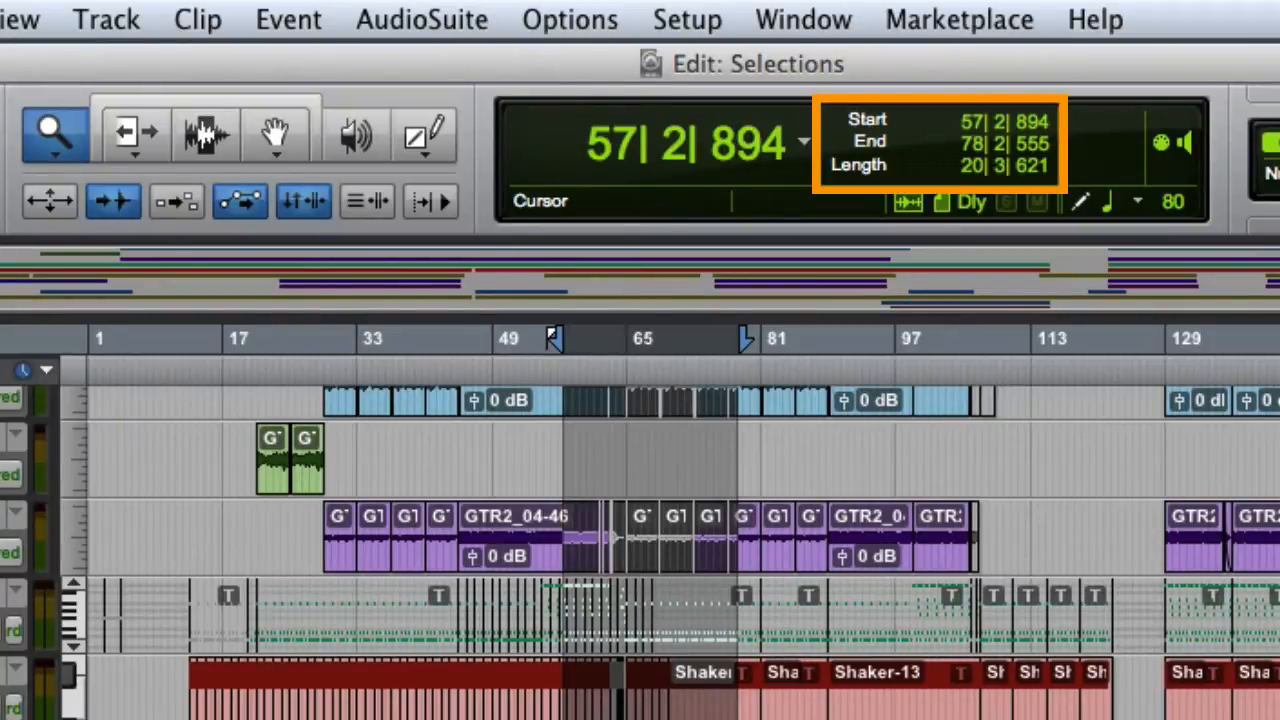
pyautogui.click(936, 142)
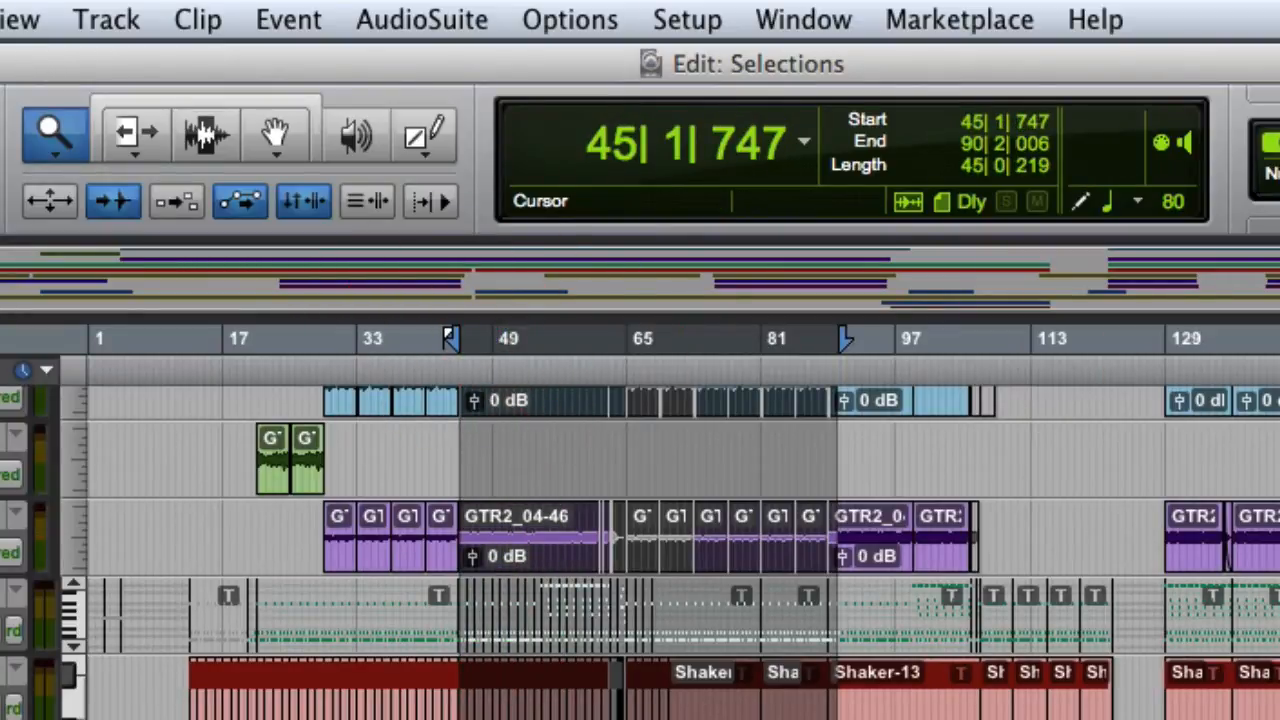
# Switch to the Grabber and select the whole GTR2 clip at bar 129.
pyautogui.click(274, 132)
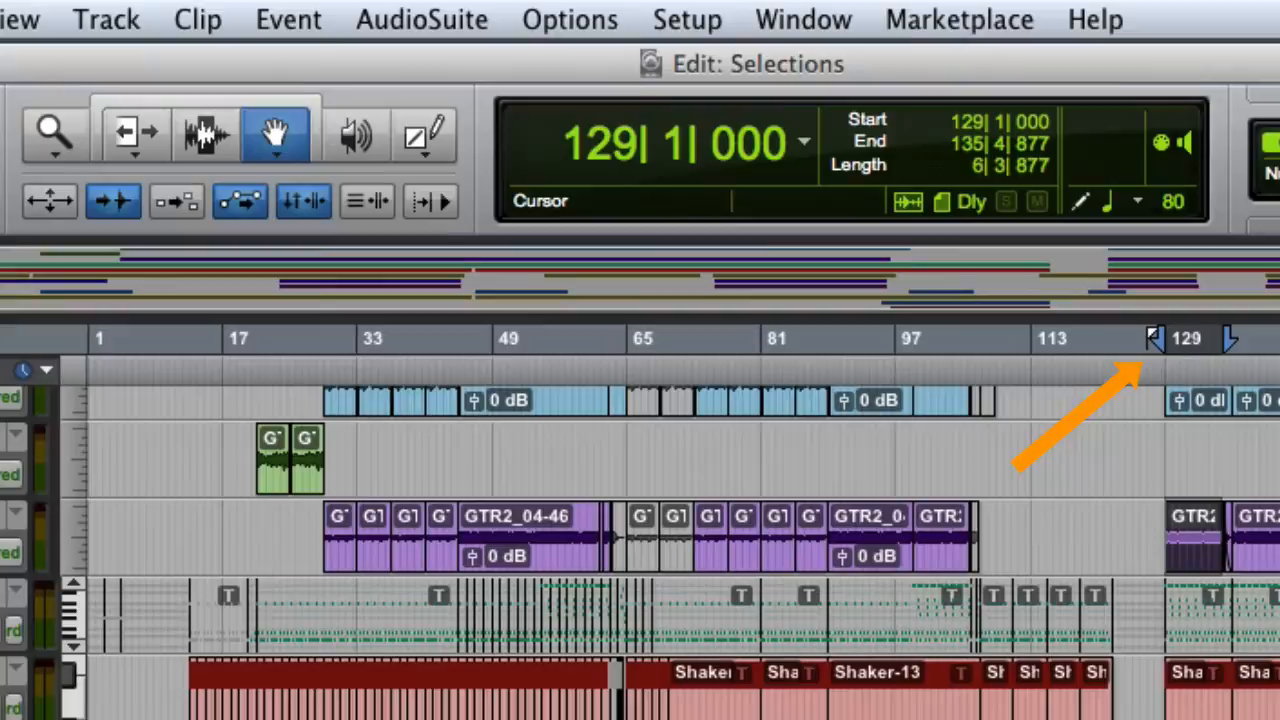
pyautogui.click(208, 132)
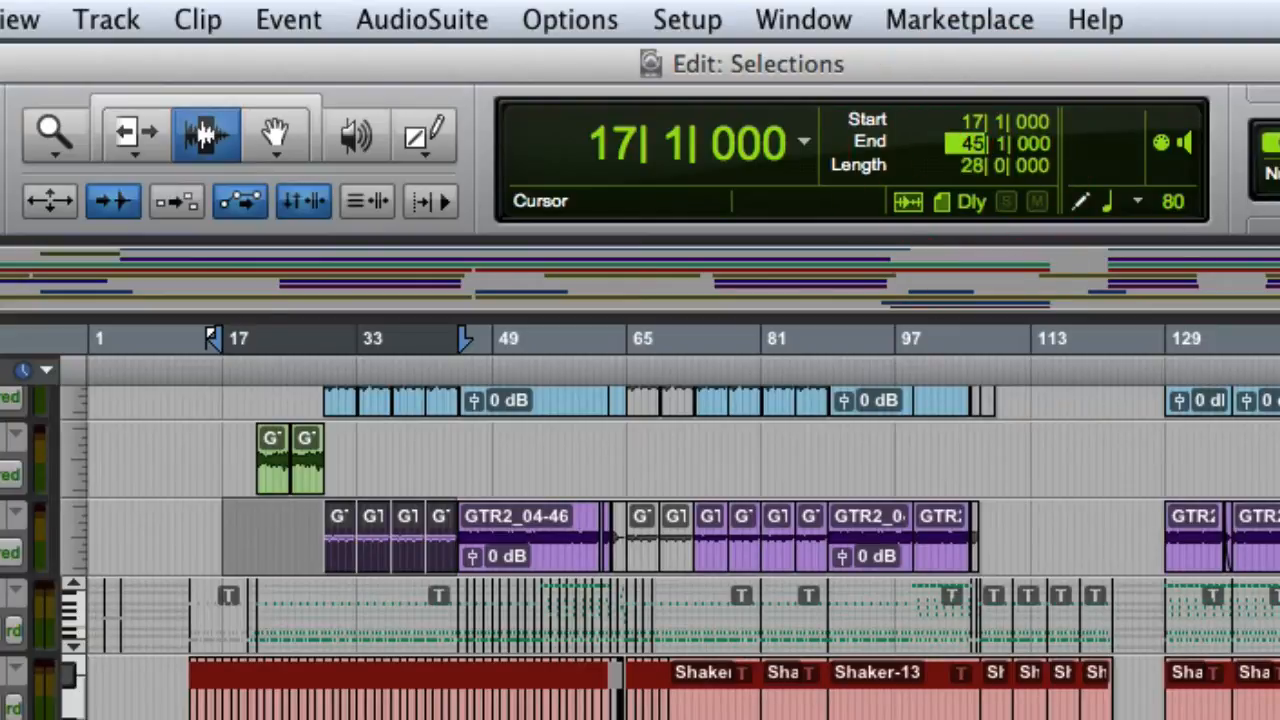
# Drag a selection covering bars 17 through 45 on the guitar tracks.
pyautogui.moveTo(464, 338); pyautogui.dragTo(264, 338)
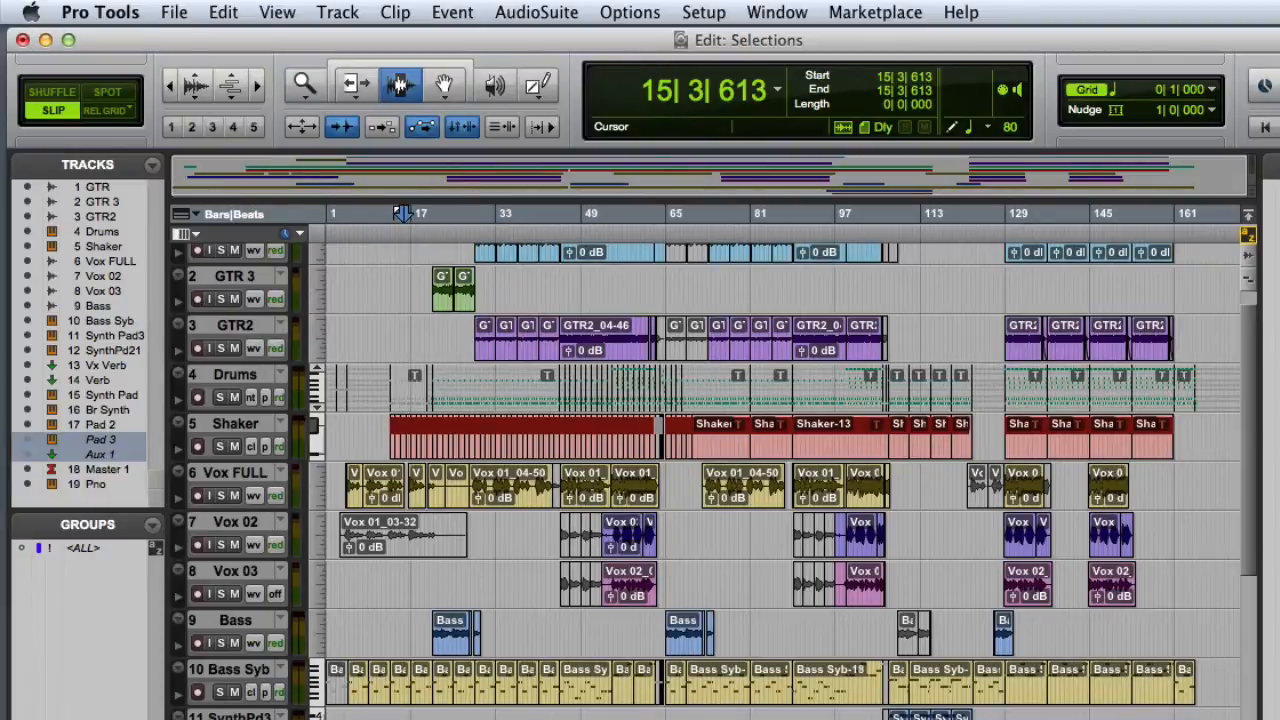
# Select bars 31 to 51 on GTR2 and extend the selection to Shaker, Vox 02 and Bass Syb.
pyautogui.click(556, 290)
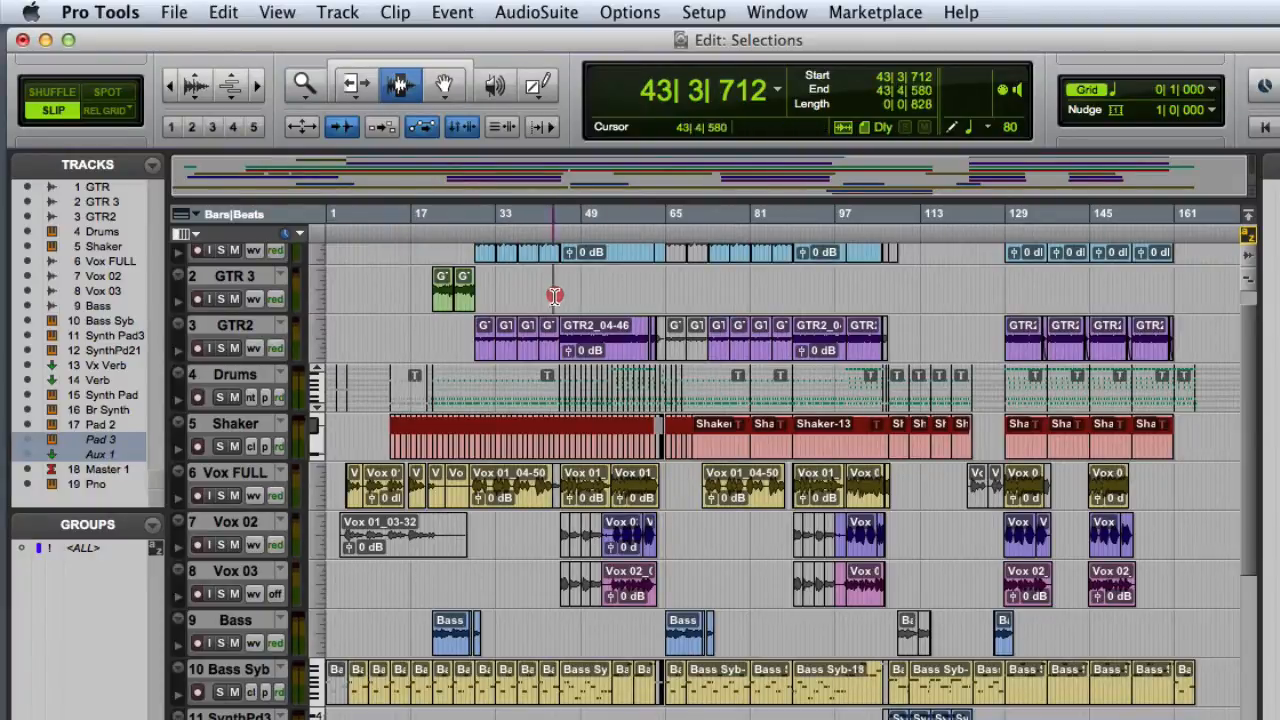
pyautogui.moveTo(556, 296); pyautogui.dragTo(750, 636)
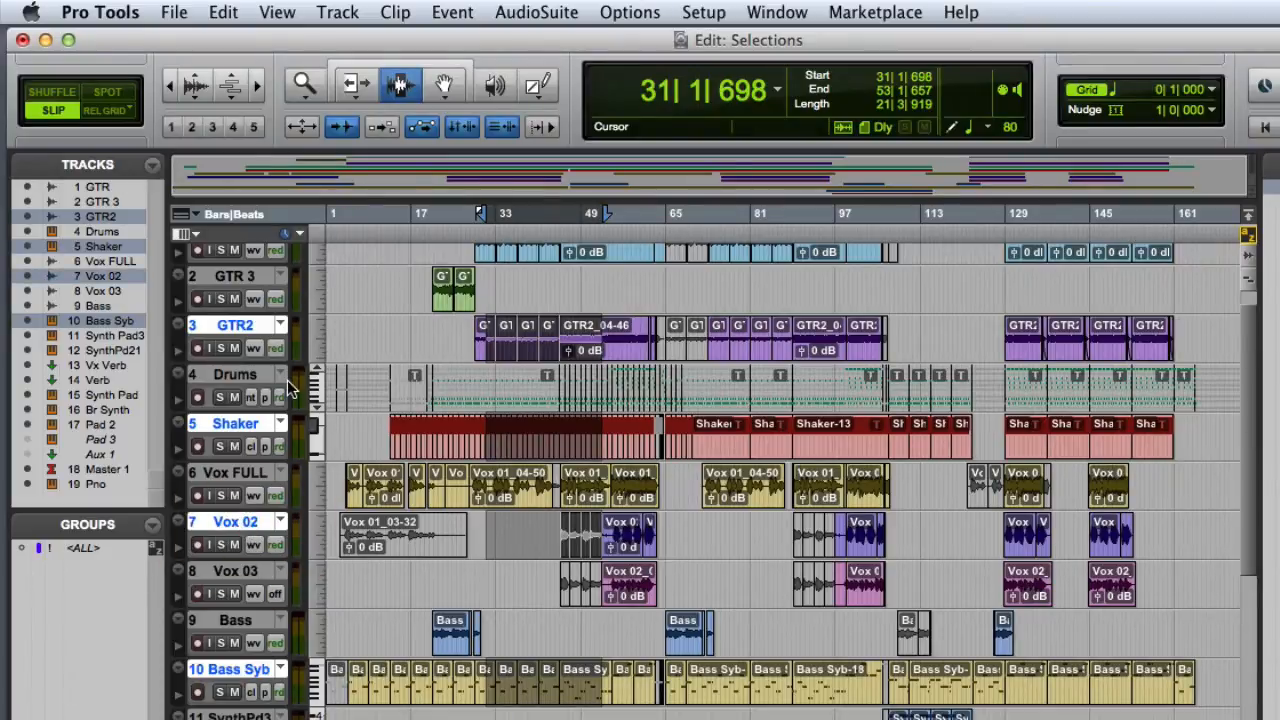
pyautogui.click(234, 276)
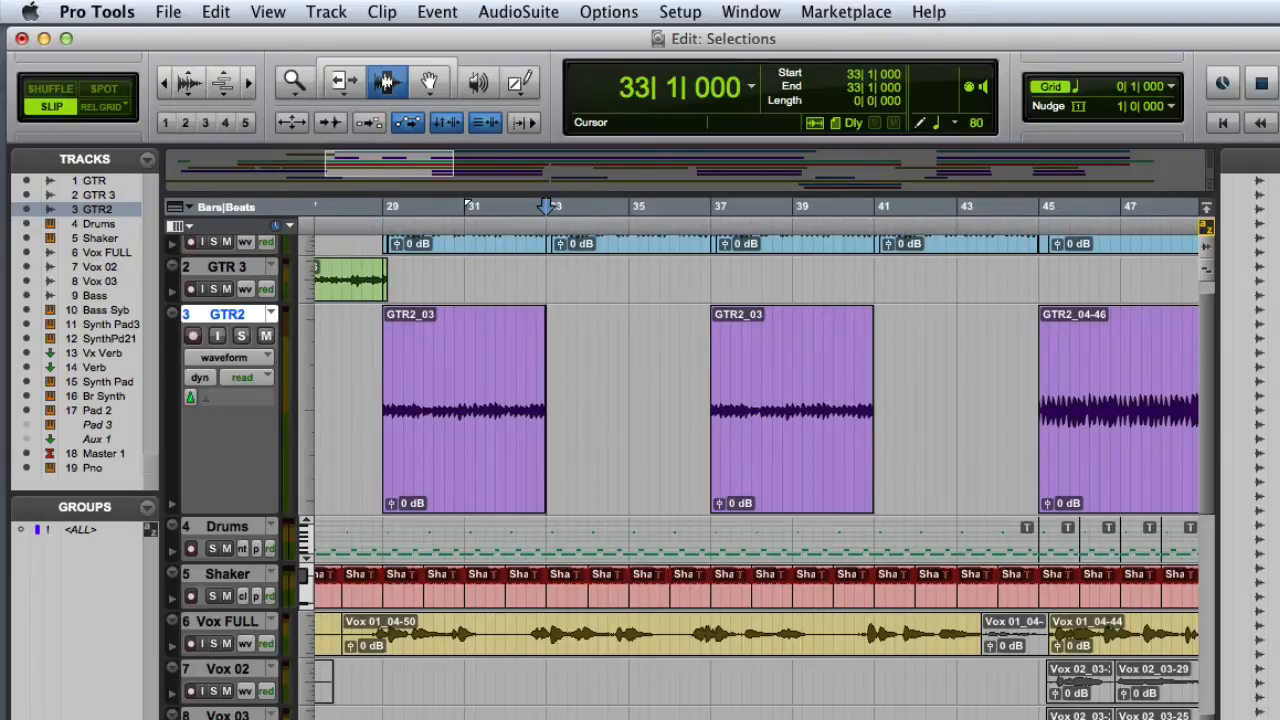
# Place the insertion point at bar 33 on the taller GTR2 track, then near bar 28.
pyautogui.click(712, 206)
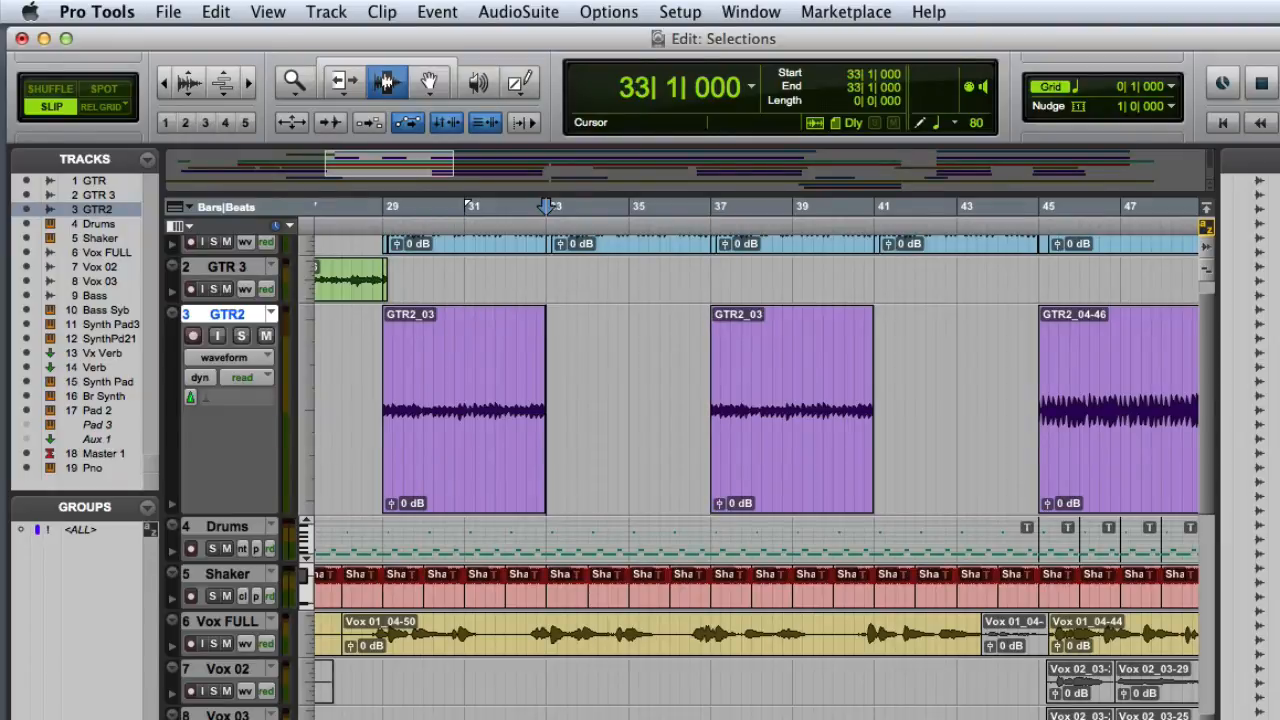
pyautogui.click(382, 206)
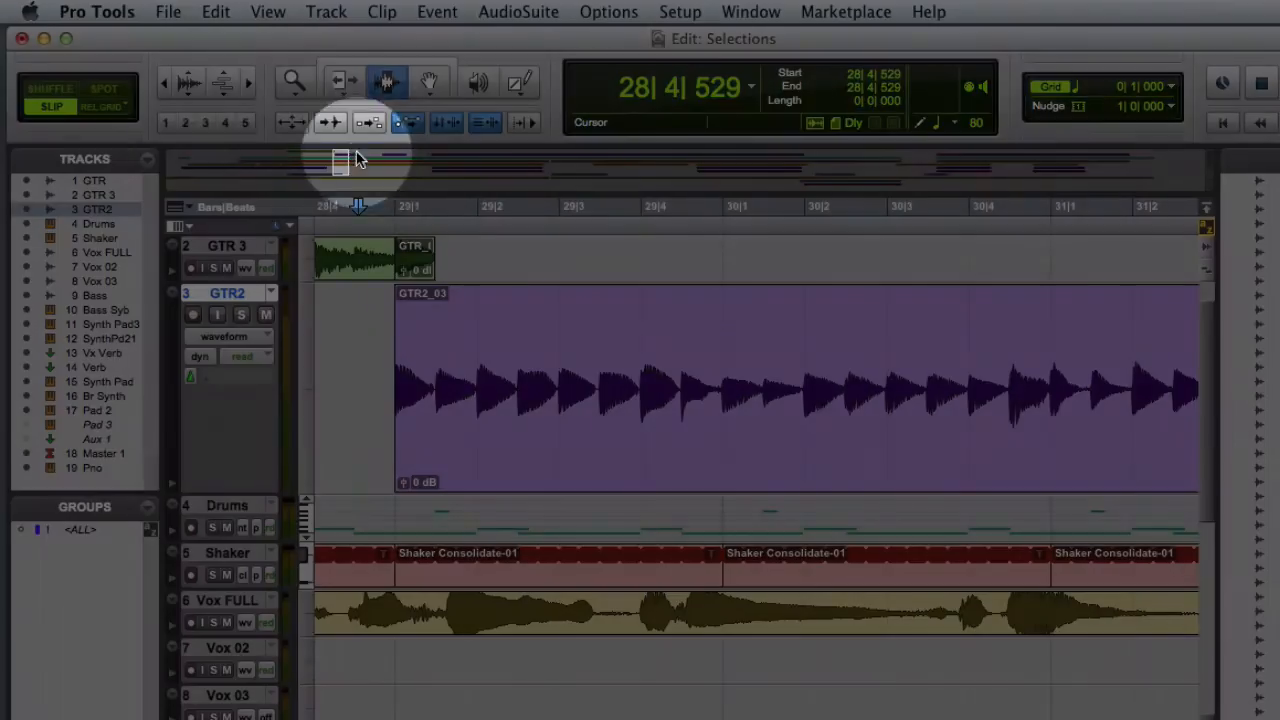
# Zoom in and snap the GTR2 insertion point through bar 29 beats 4 and 3 to 29|2|000.
pyautogui.click(330, 122)
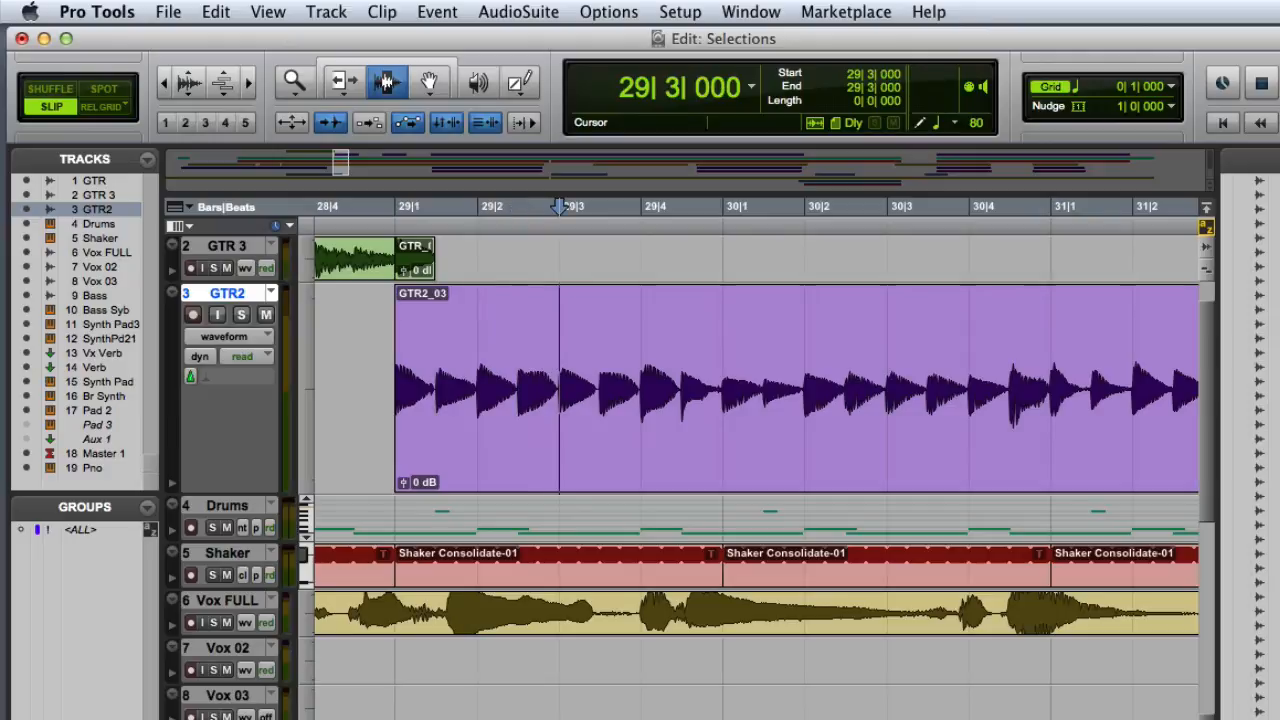
pyautogui.click(640, 206)
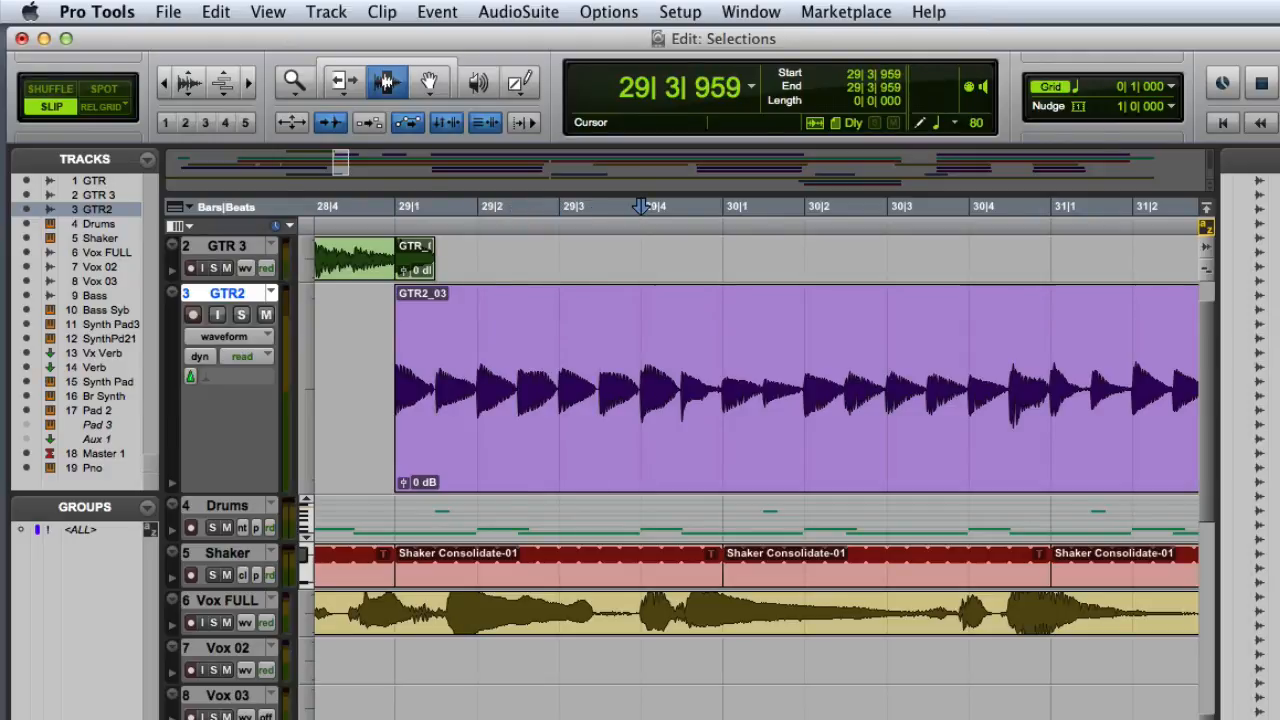
pyautogui.click(640, 384)
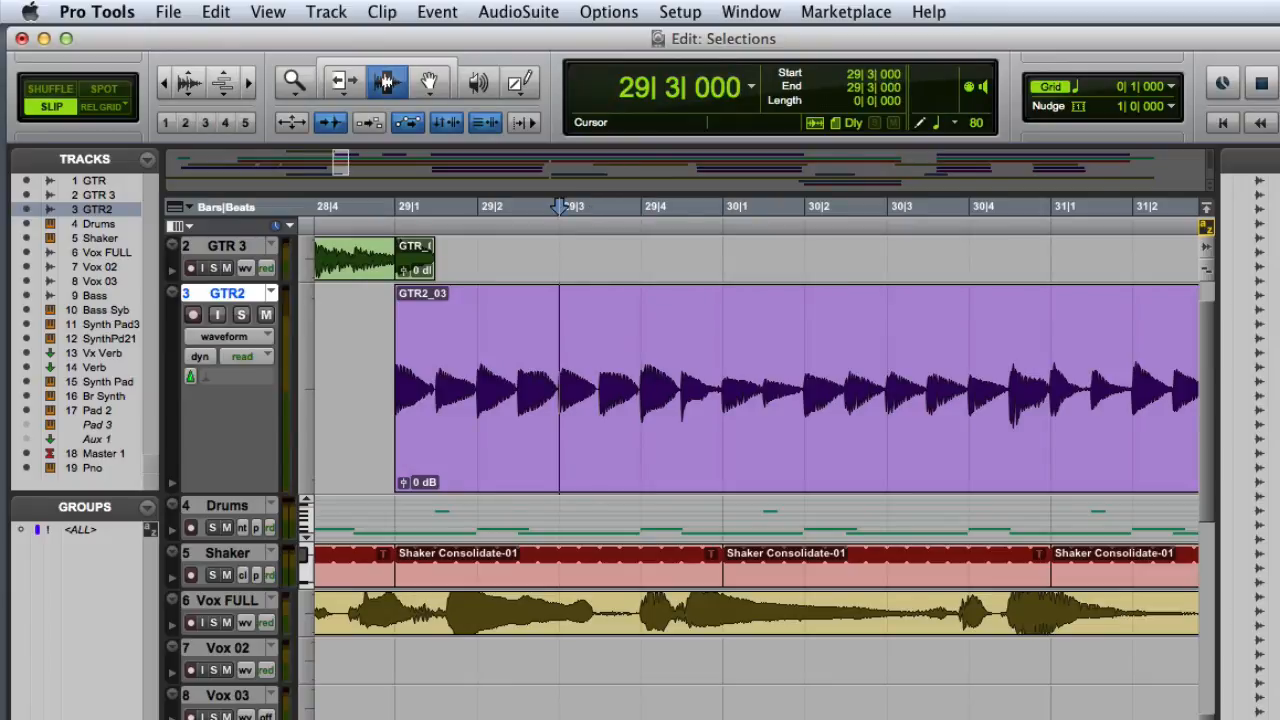
pyautogui.click(478, 206)
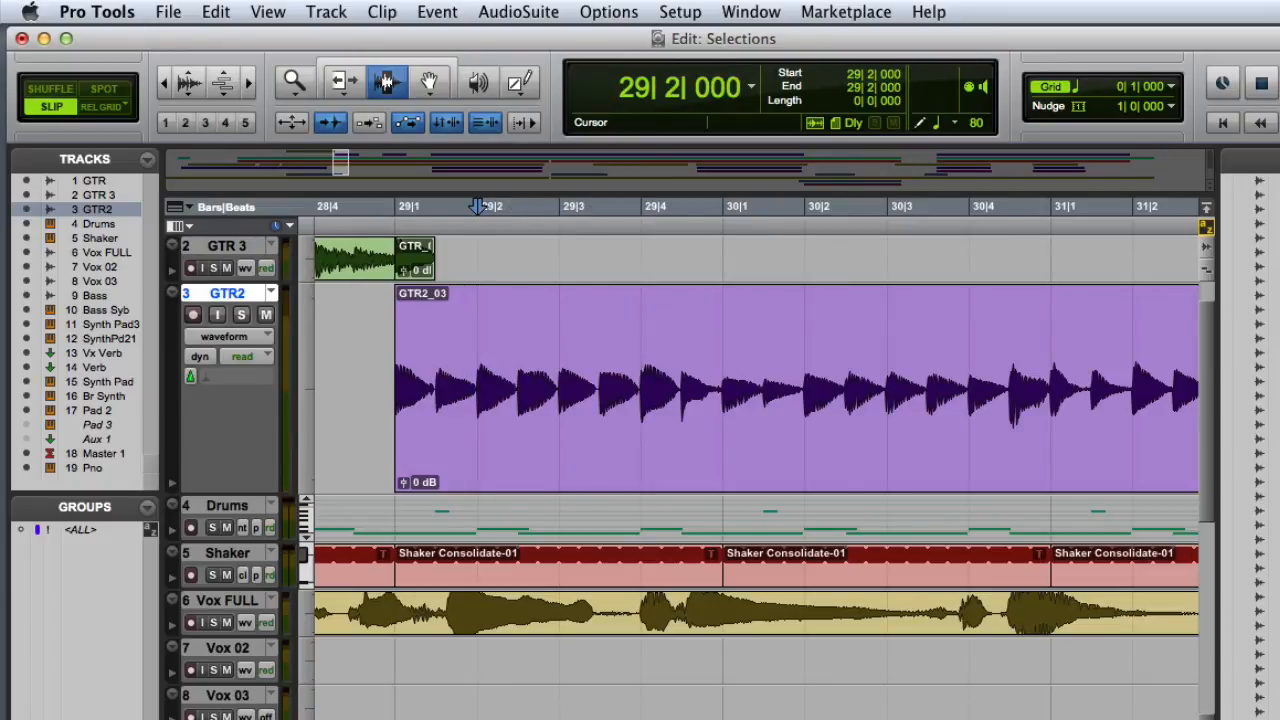